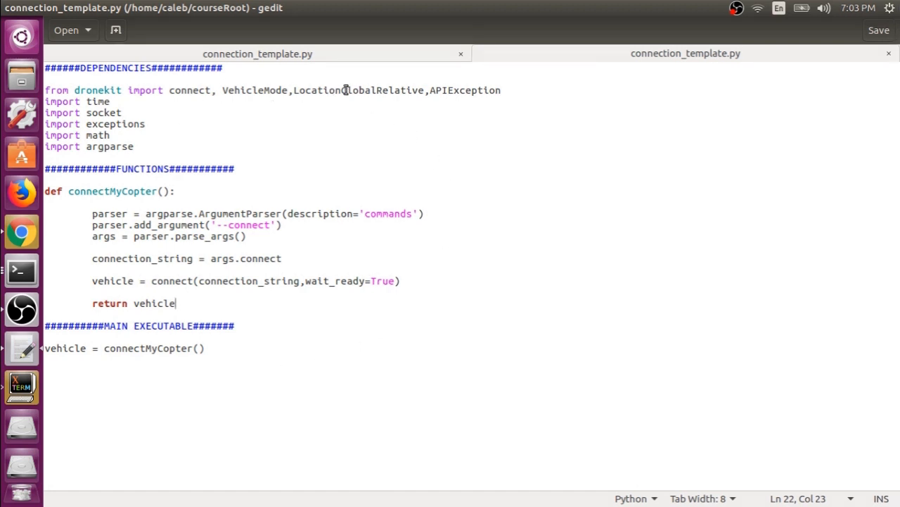
{"action": "mouse_move", "coordinate": [278, 67]}
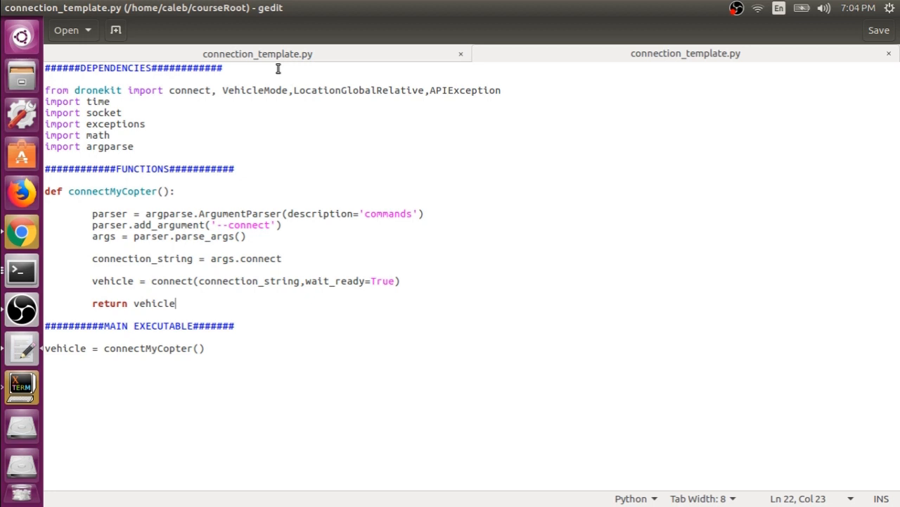
{"action": "mouse_move", "coordinate": [357, 130]}
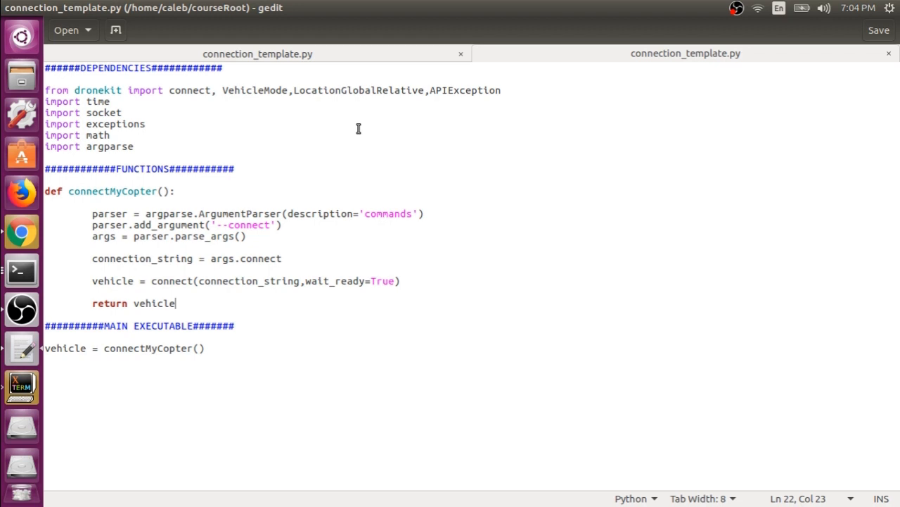
{"action": "mouse_move", "coordinate": [313, 101]}
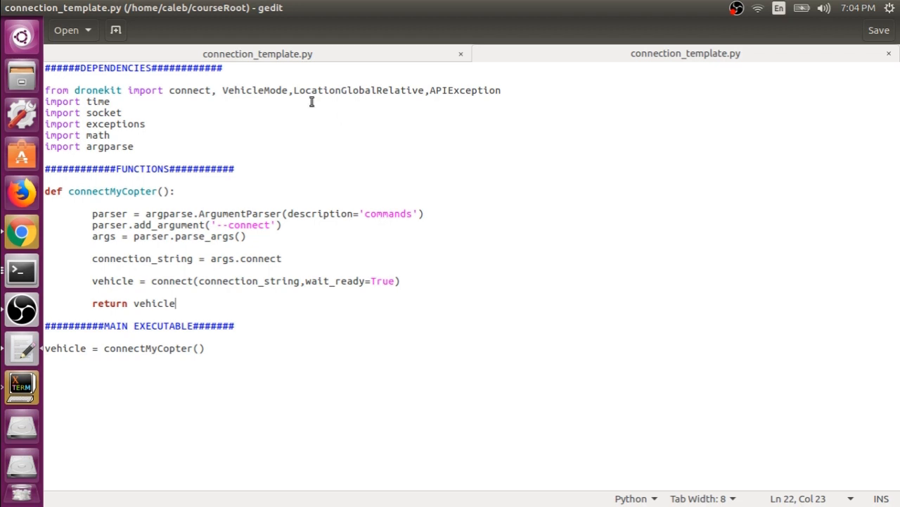
{"action": "mouse_move", "coordinate": [155, 203]}
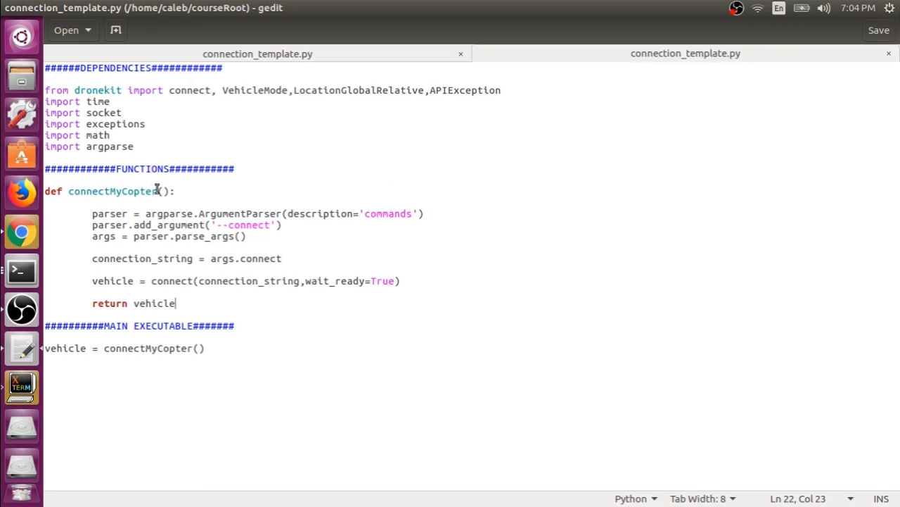
{"action": "mouse_move", "coordinate": [219, 224]}
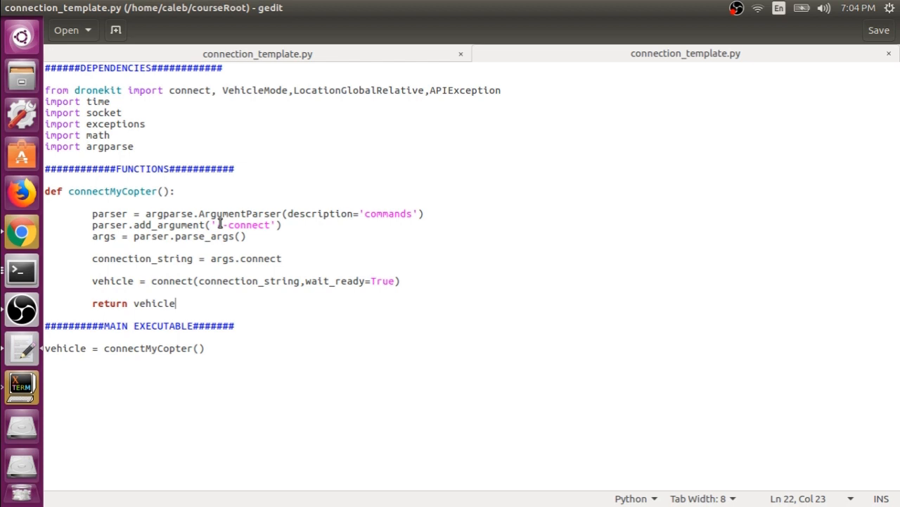
Paste the 'if not connection_string' block after the connection_string assignment from args.
{"action": "type", "text": "-"}
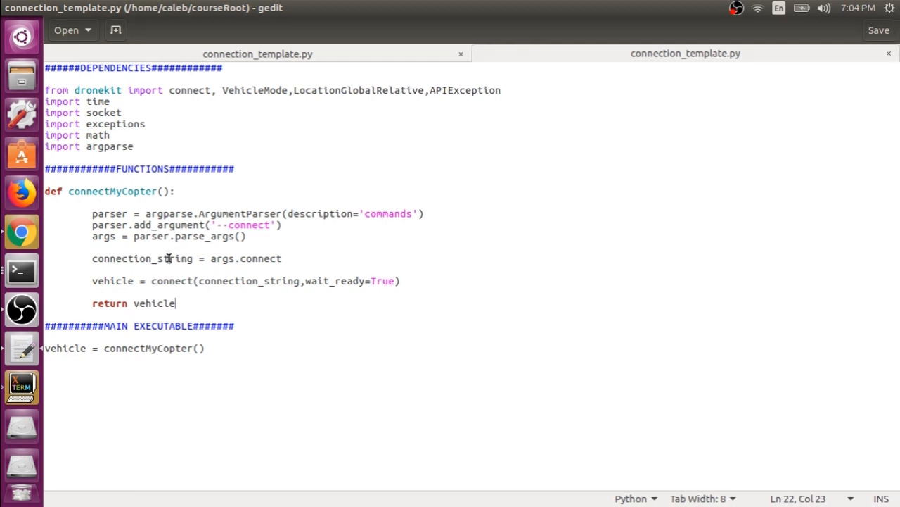
{"action": "mouse_move", "coordinate": [121, 272]}
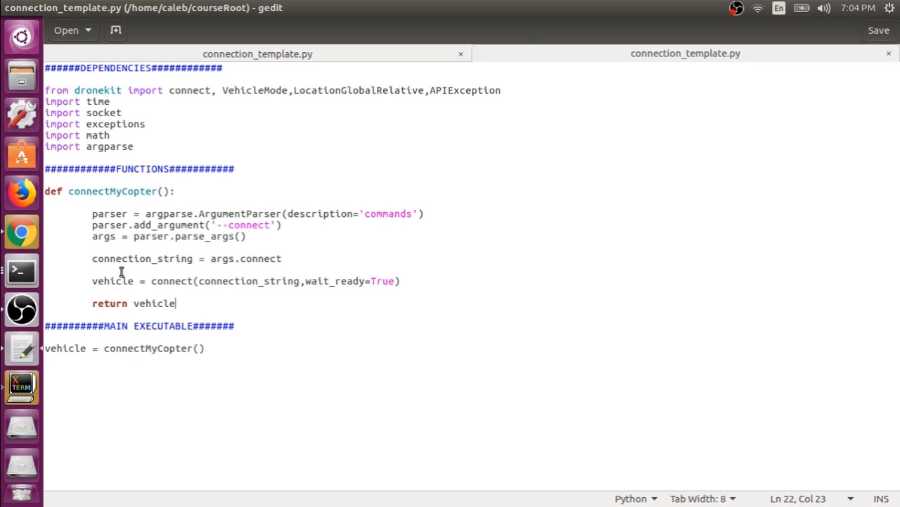
{"action": "mouse_move", "coordinate": [296, 259]}
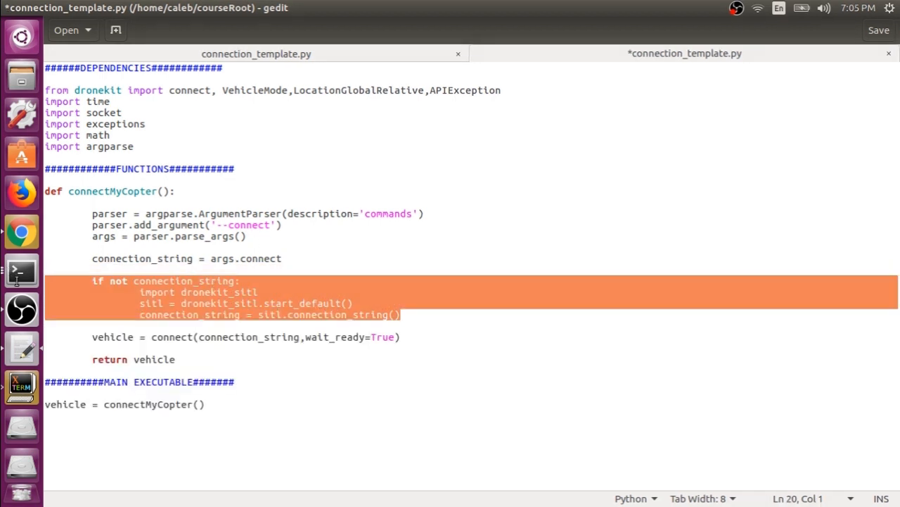
{"action": "left_click", "coordinate": [124, 291]}
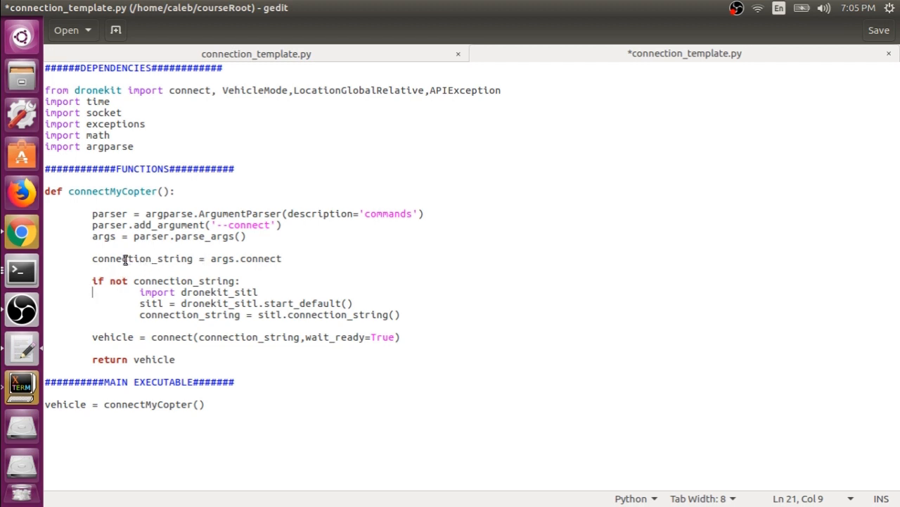
{"action": "double_click", "coordinate": [124, 259]}
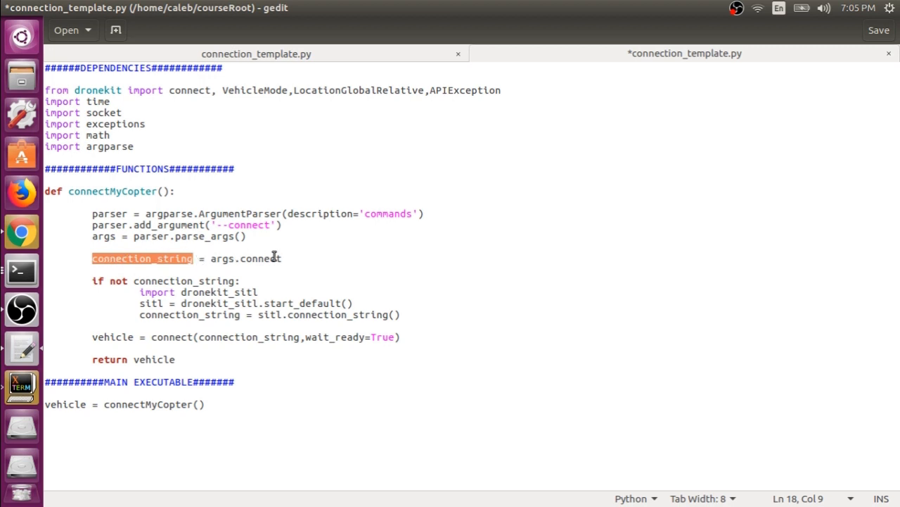
{"action": "mouse_move", "coordinate": [107, 279]}
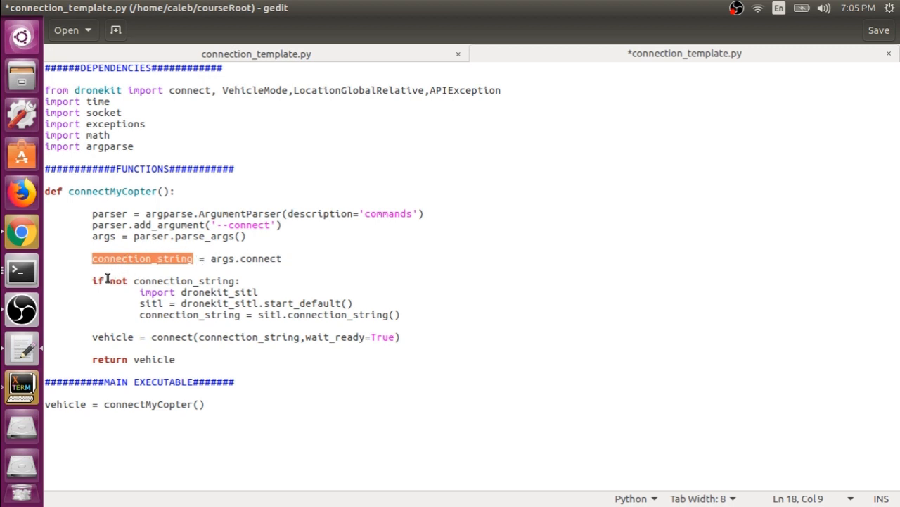
{"action": "mouse_move", "coordinate": [104, 275]}
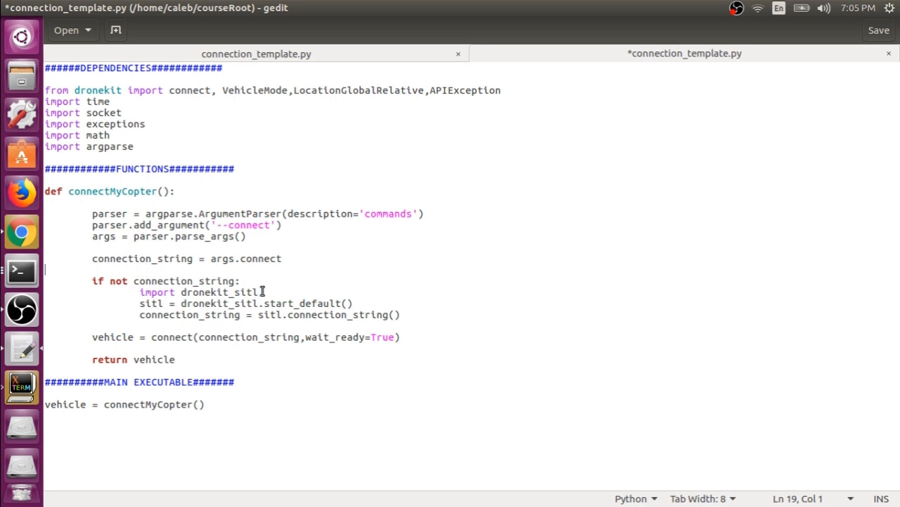
{"action": "mouse_move", "coordinate": [180, 304]}
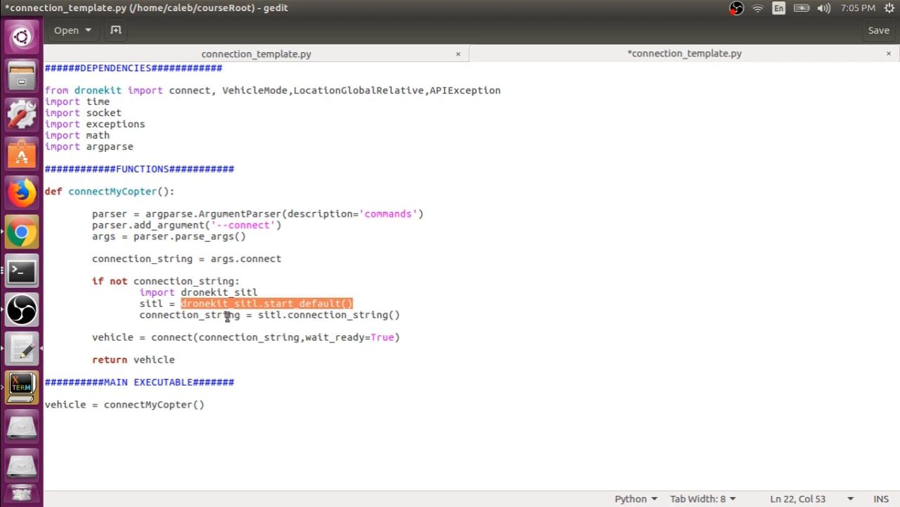
Trace connection_string from sitl.connection_string() through to the connect() call argument.
{"action": "left_click", "coordinate": [214, 316]}
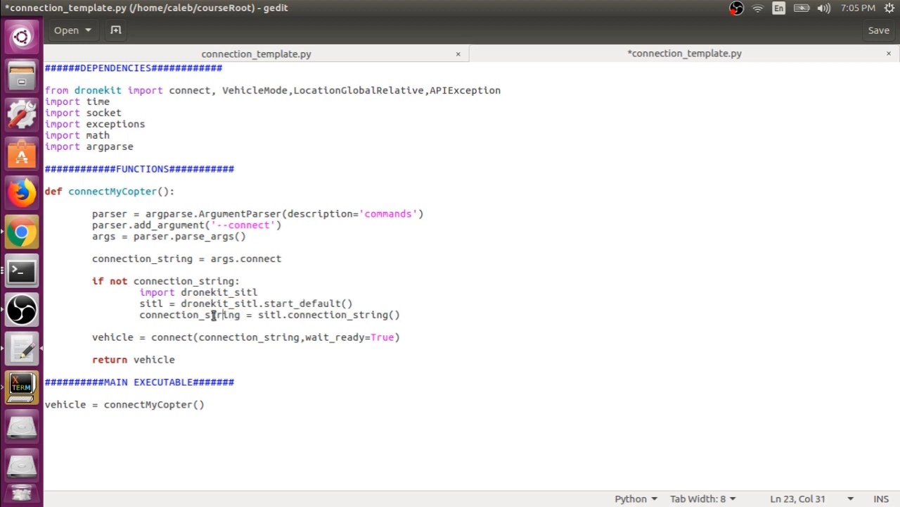
{"action": "double_click", "coordinate": [185, 316]}
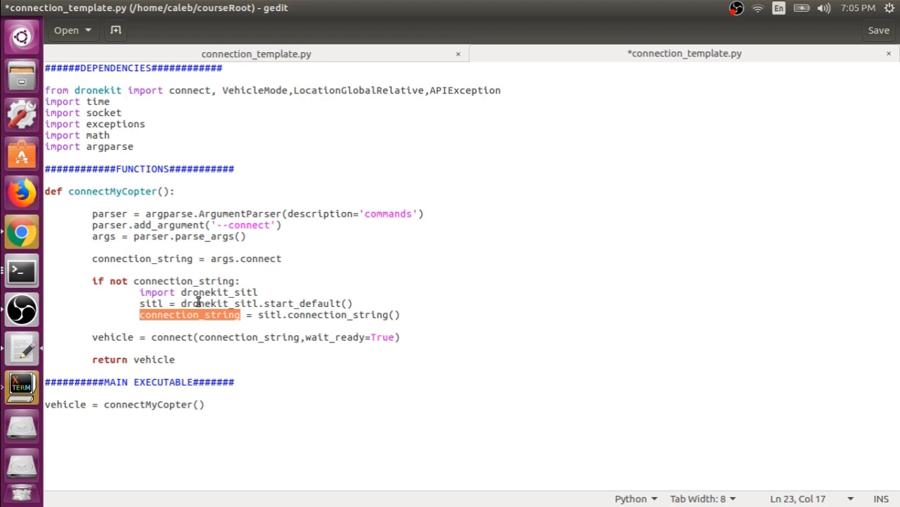
{"action": "left_click", "coordinate": [166, 259]}
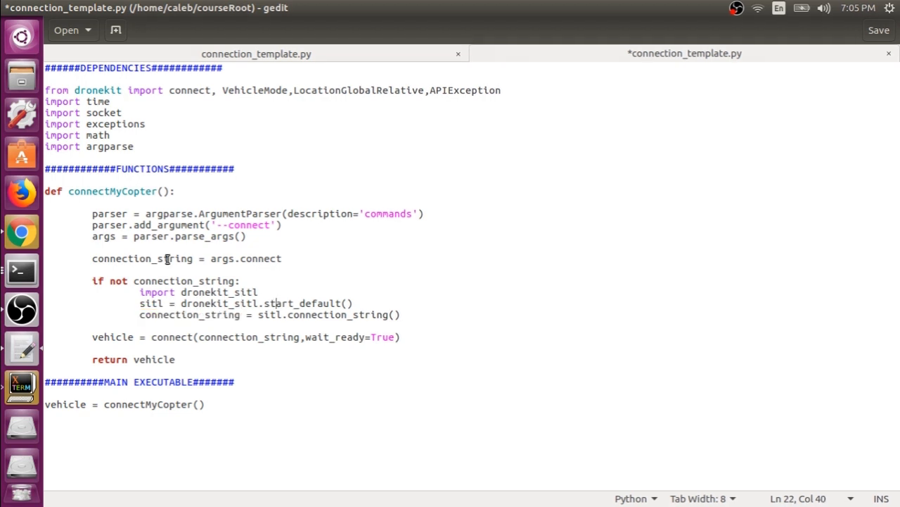
{"action": "double_click", "coordinate": [140, 259]}
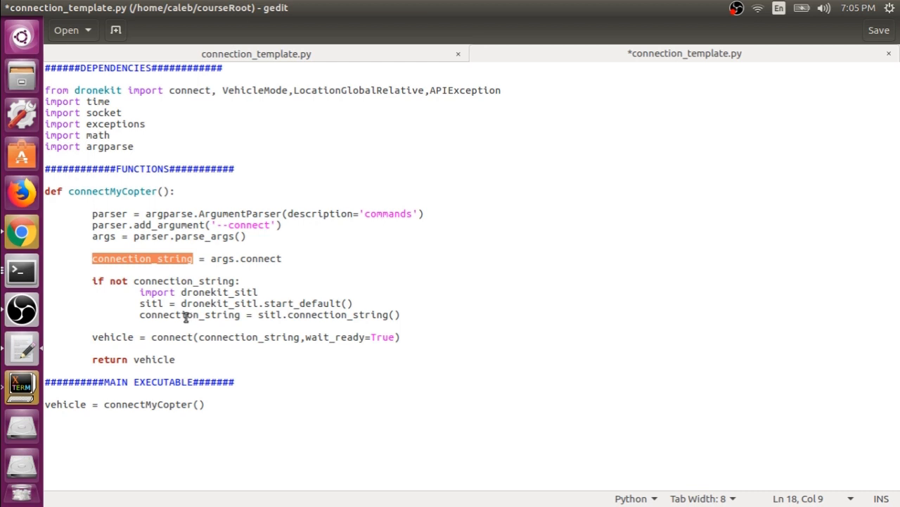
{"action": "double_click", "coordinate": [188, 315]}
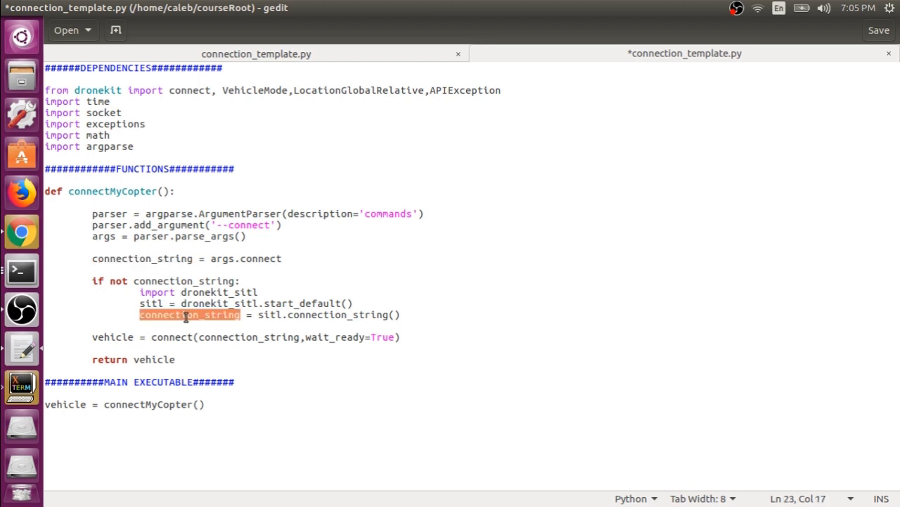
{"action": "left_click", "coordinate": [206, 338]}
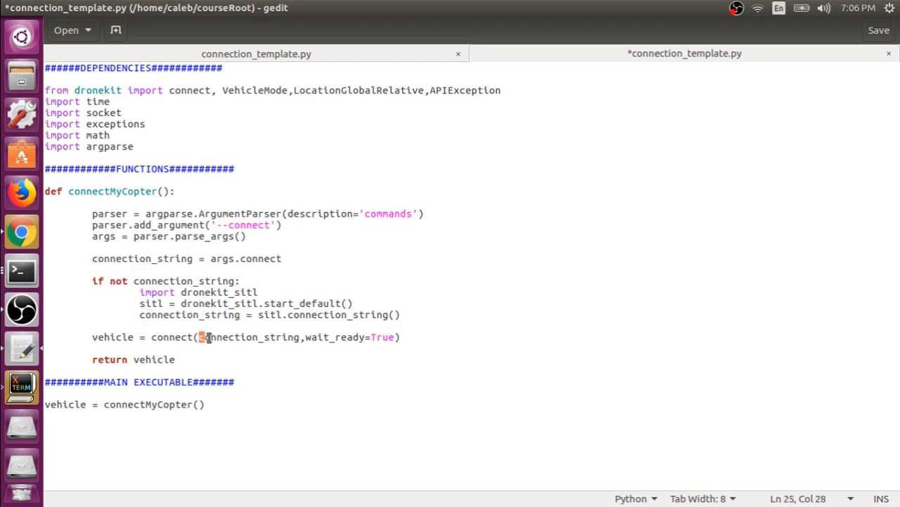
{"action": "double_click", "coordinate": [247, 338]}
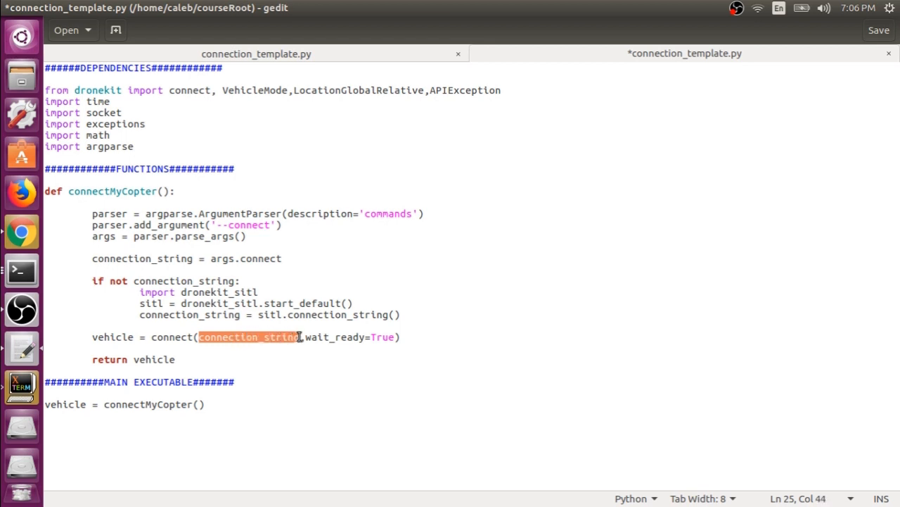
{"action": "mouse_move", "coordinate": [195, 336]}
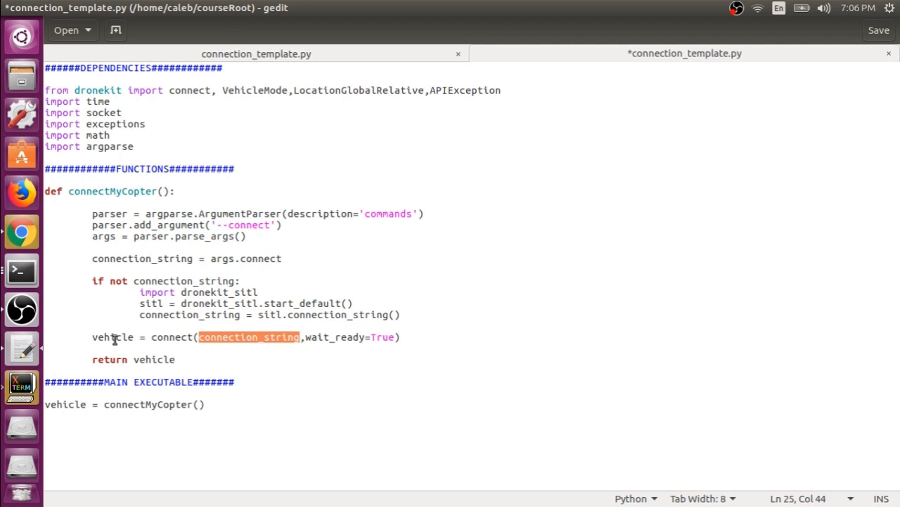
{"action": "mouse_move", "coordinate": [81, 399]}
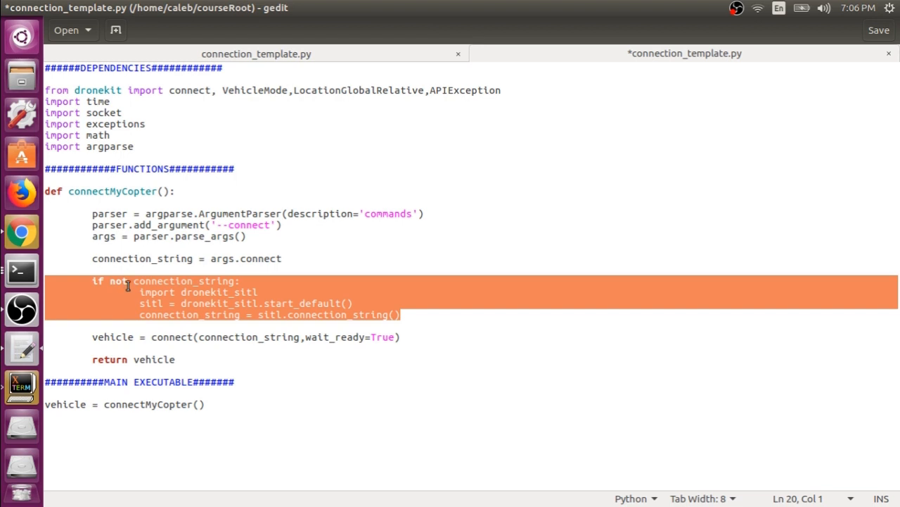
Deselect the new block and save connection_template.py.
{"action": "left_click", "coordinate": [236, 225]}
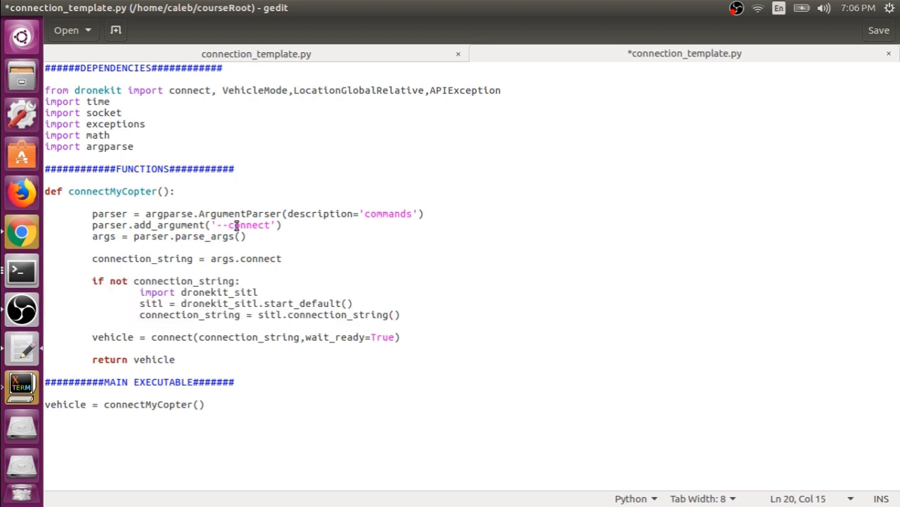
{"action": "key", "text": "ctrl+s"}
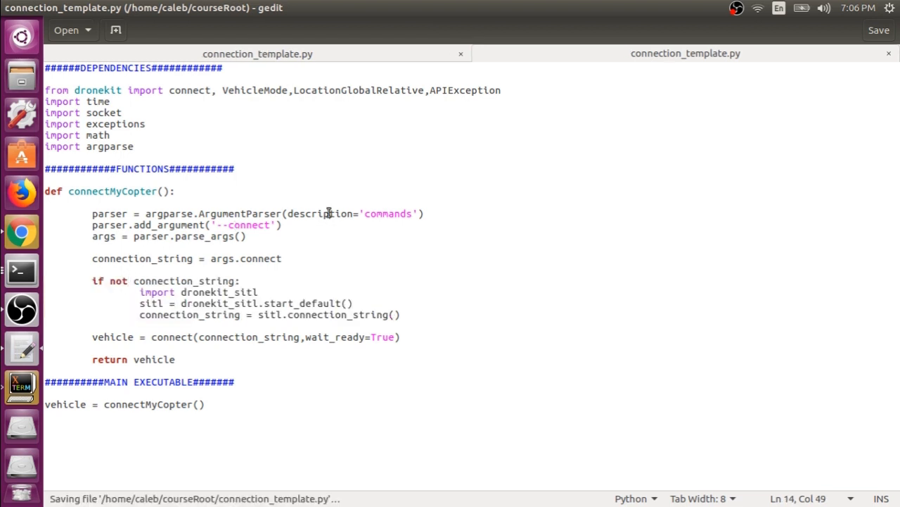
{"action": "mouse_move", "coordinate": [54, 264]}
{"action": "type", "text": "cd $"}
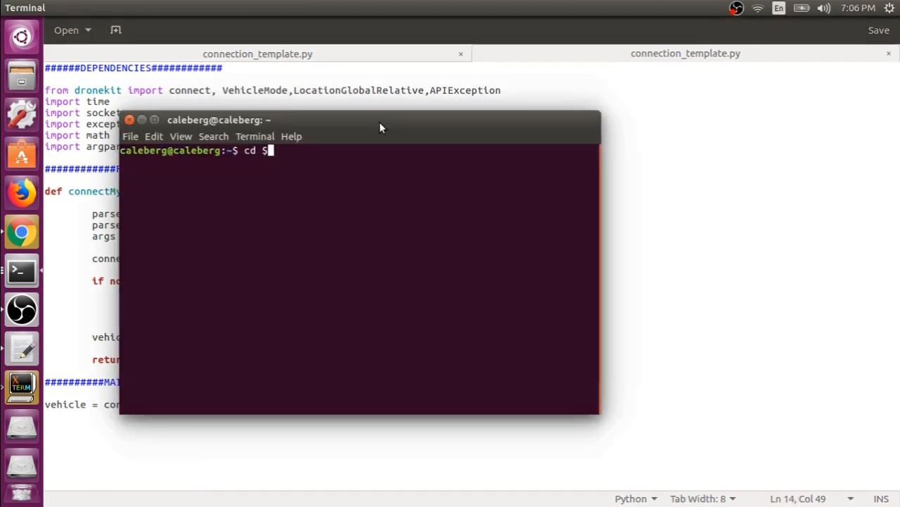
Change into $courseRoot/dk and line up 'python connection_template.py' without running it.
{"action": "type", "text": "courseRoot/dk"}
{"action": "type", "text": "ls"}
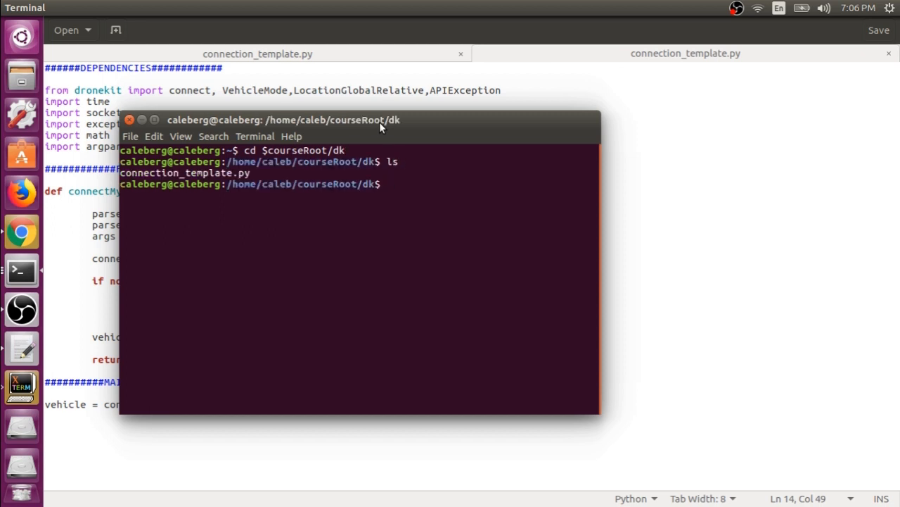
{"action": "type", "text": "python"}
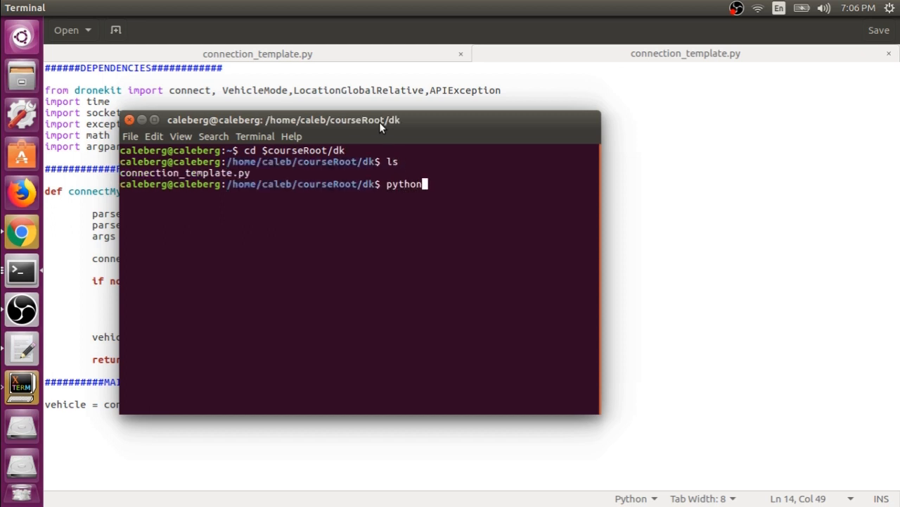
{"action": "type", "text": "connection_template.py"}
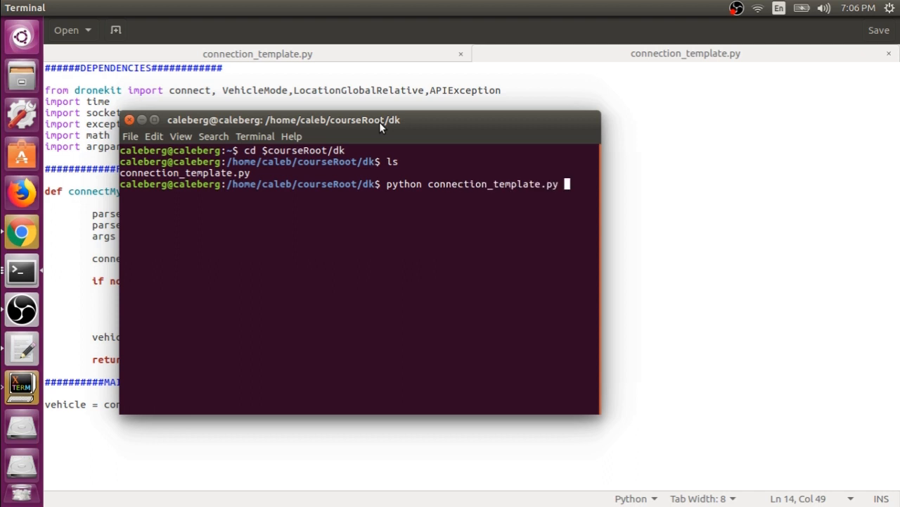
{"action": "mouse_move", "coordinate": [542, 183]}
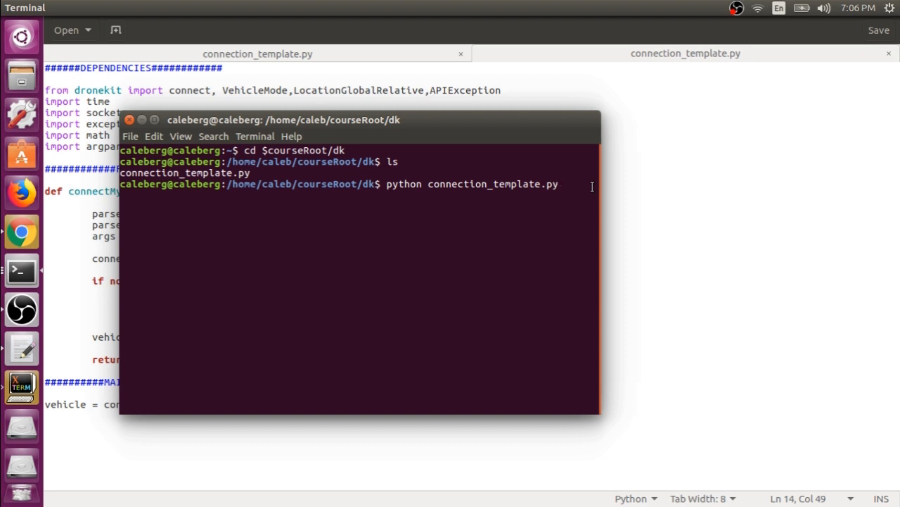
Run connection_template.py so SITL boots the simulated copter to GROUND START.
{"action": "key", "text": "Return"}
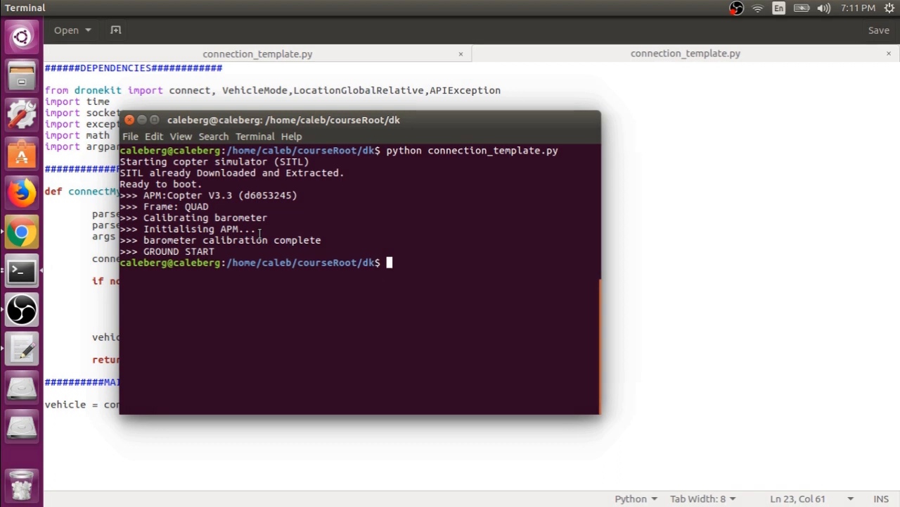
{"action": "mouse_move", "coordinate": [547, 149]}
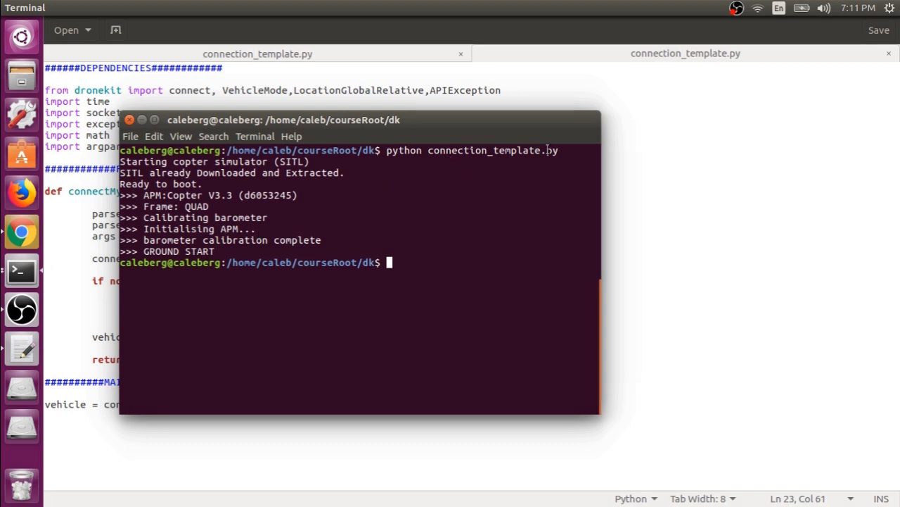
{"action": "mouse_move", "coordinate": [492, 127]}
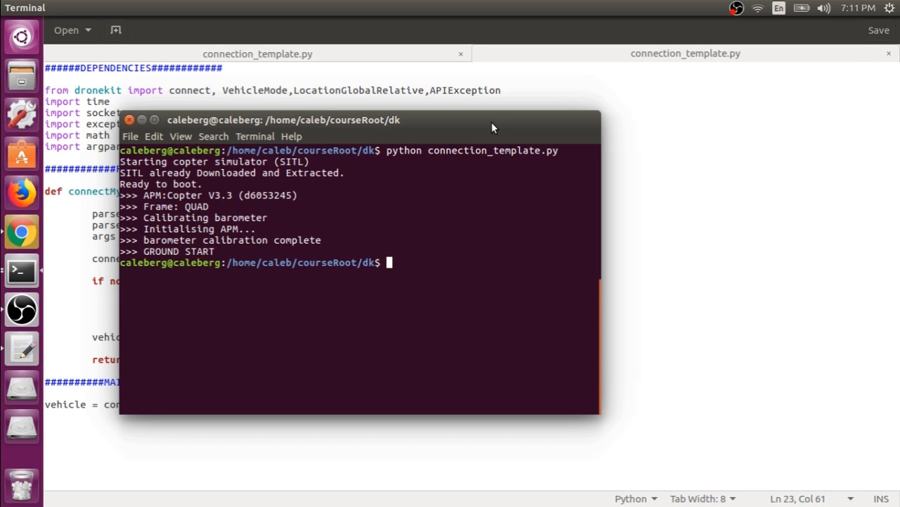